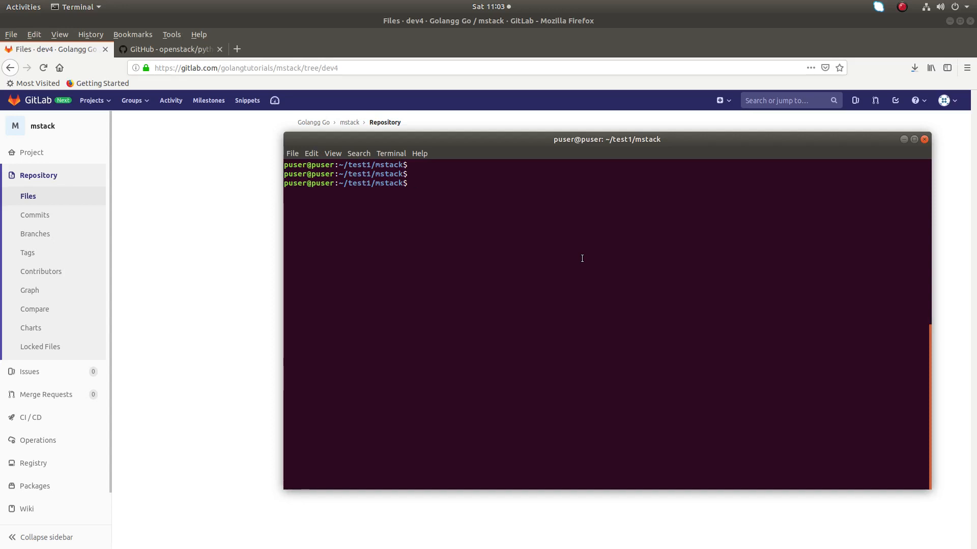
- Add blank prompt lines, then run git remote -v to list origin's mstack fetch/push URLs
{"action": "key", "text": "Return"}
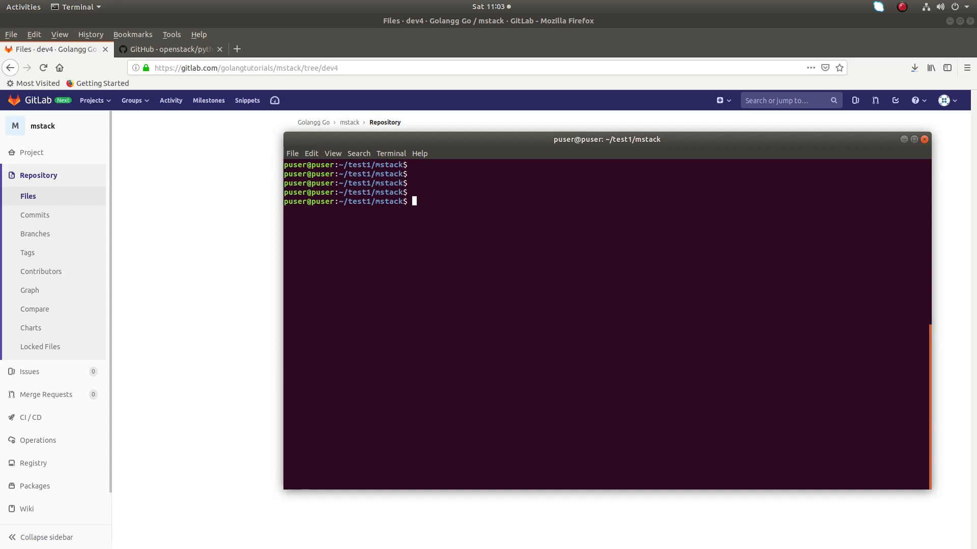
{"action": "key", "text": "Return"}
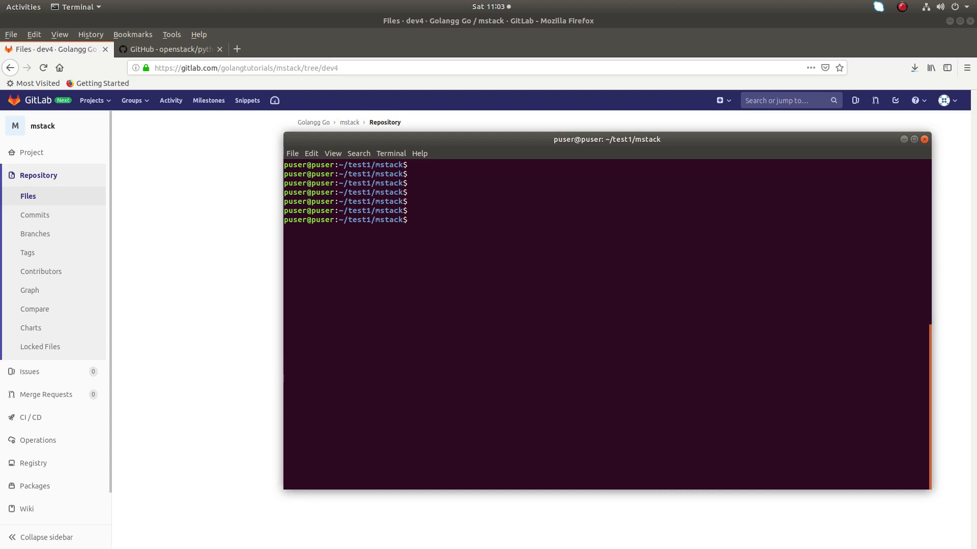
{"action": "type", "text": "git remote -"}
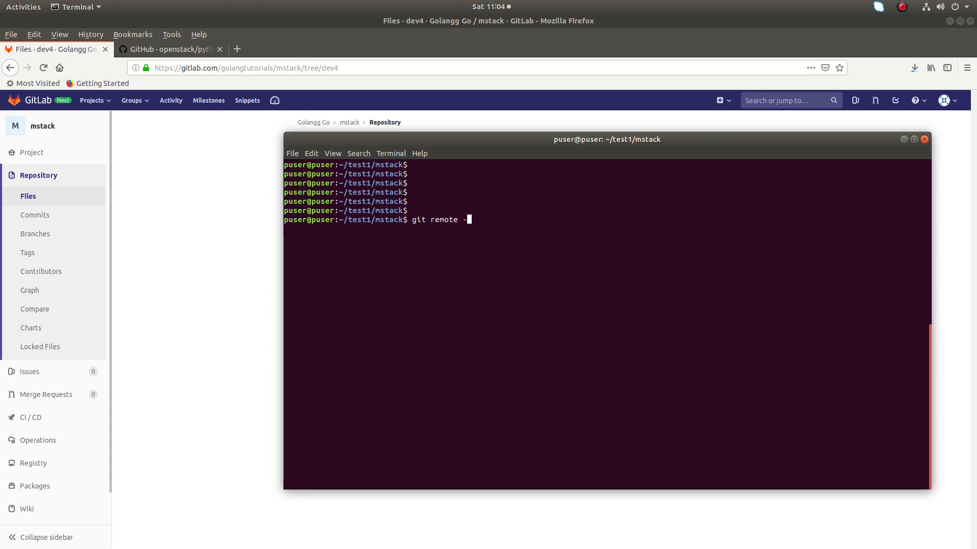
{"action": "key", "text": "Return"}
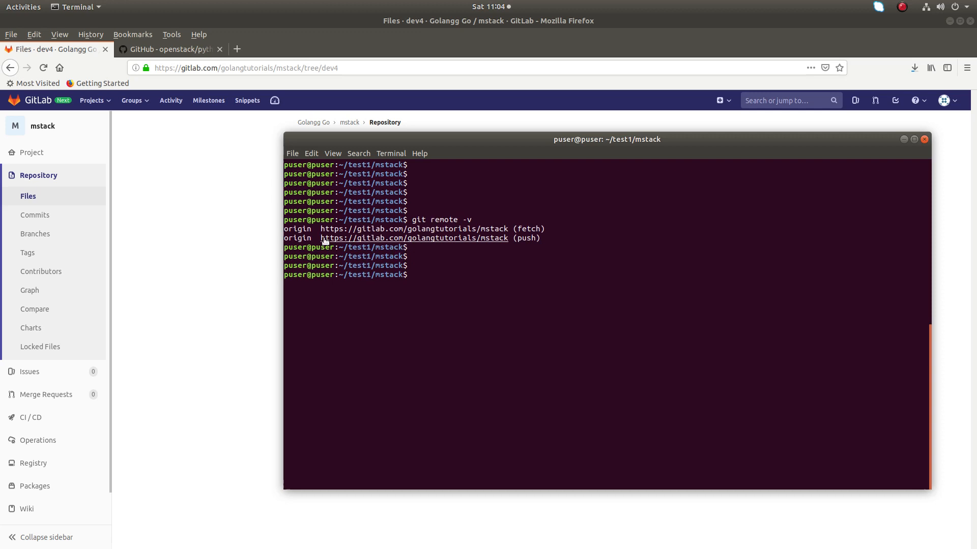
{"action": "mouse_move", "coordinate": [302, 238]}
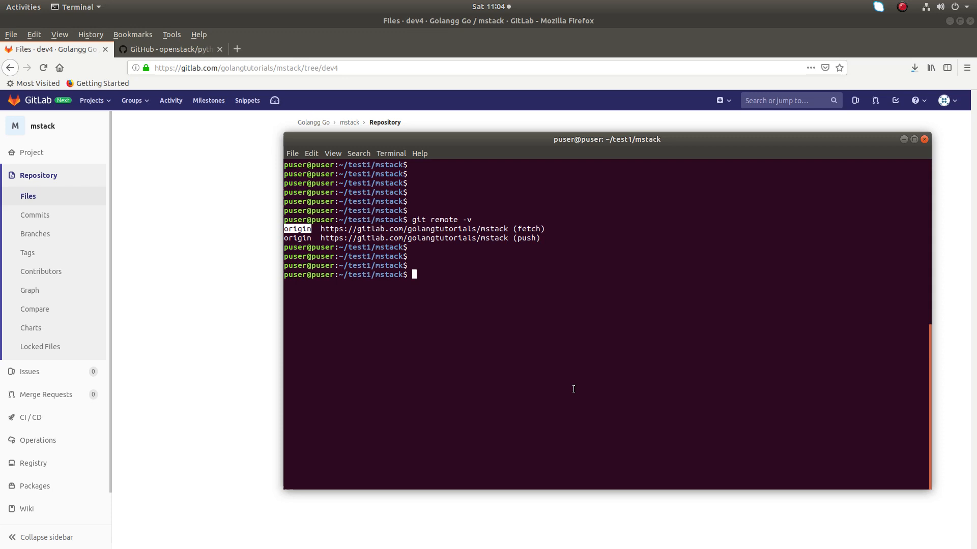
{"action": "type", "text": "git re"}
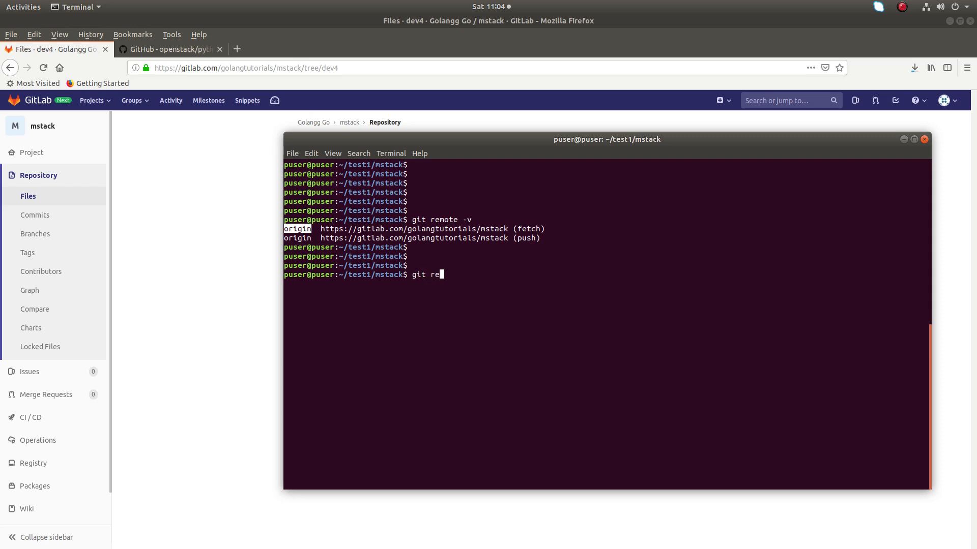
{"action": "type", "text": "mote add"}
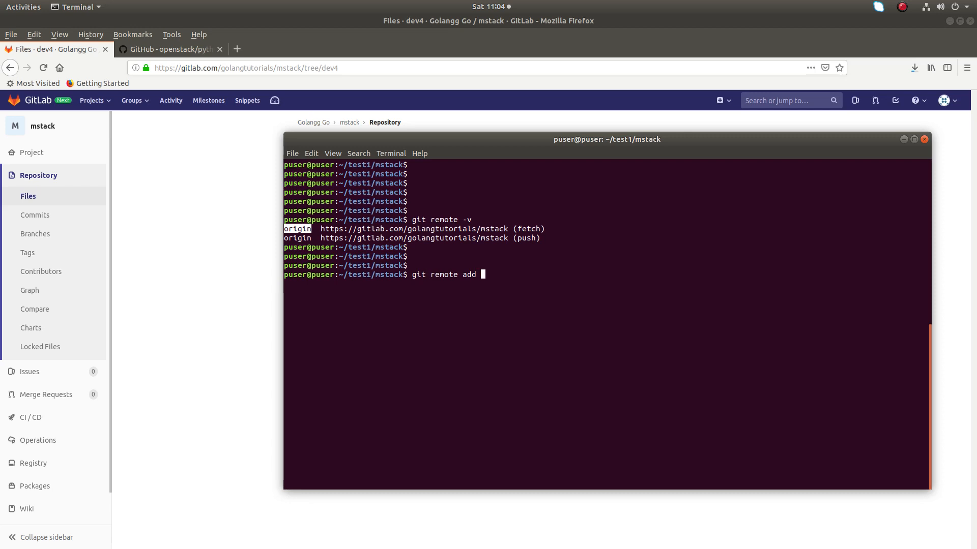
{"action": "type", "text": "or"}
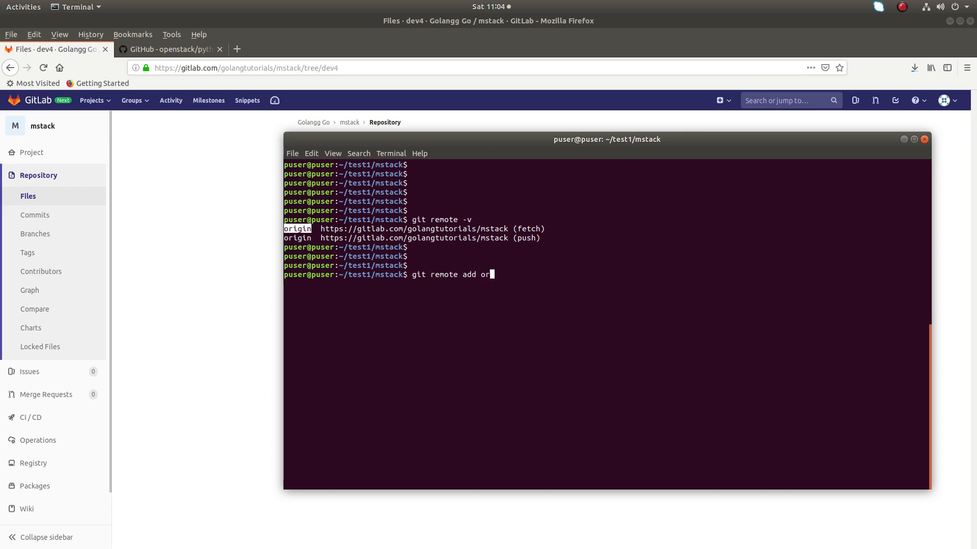
{"action": "type", "text": "igin https://gitlab.com/golangtutorials/mstack"}
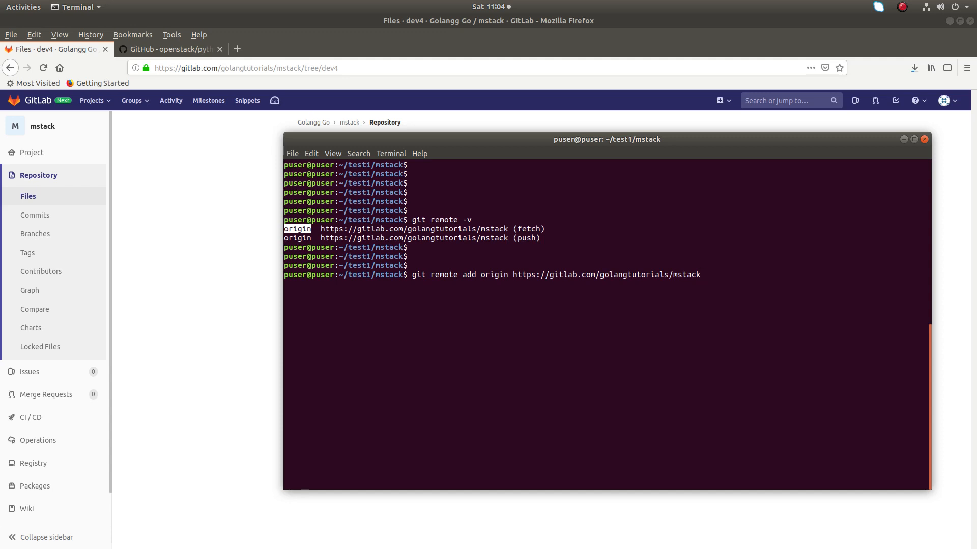
{"action": "type", "text": "2"}
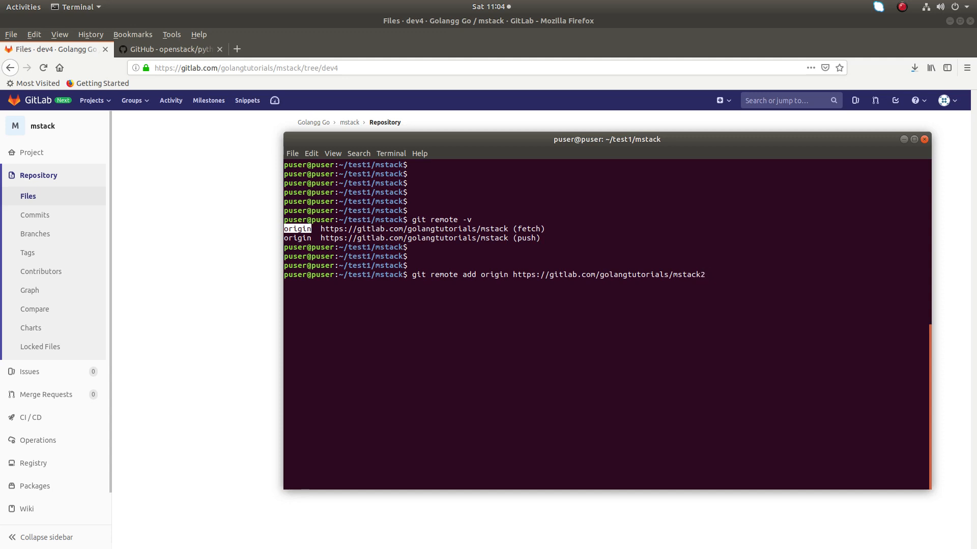
{"action": "key", "text": "Return"}
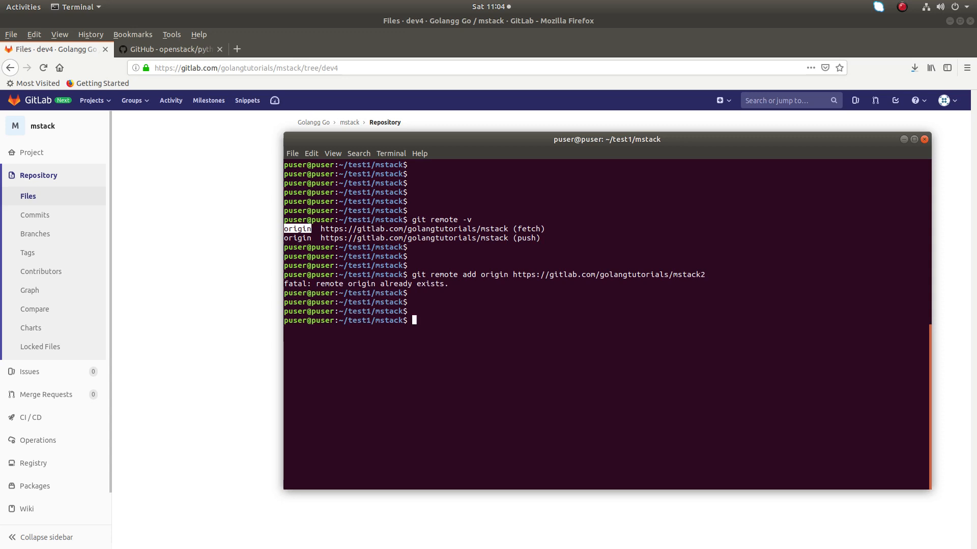
{"action": "key", "text": "Return"}
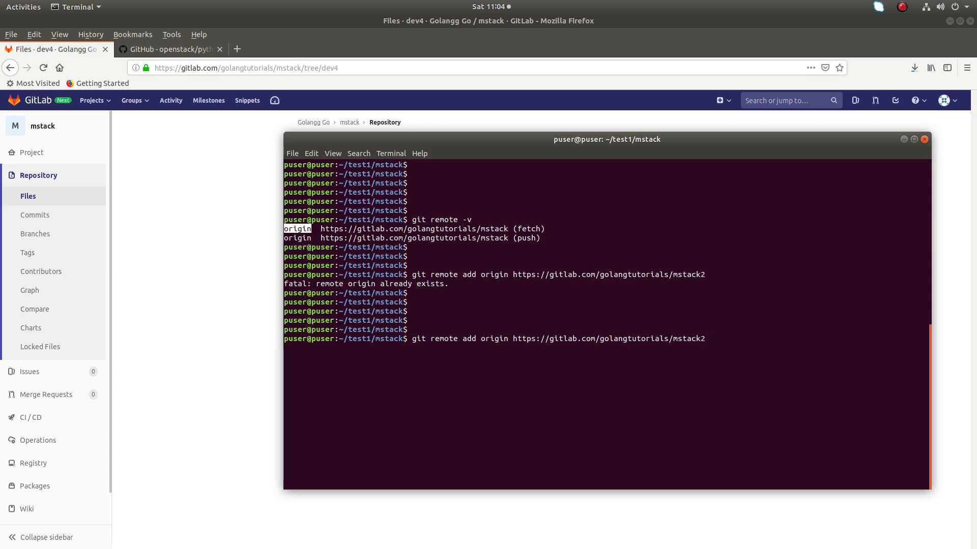
- Add the mstack2 URL as remote origin1 and list remotes showing origin and origin1
{"action": "type", "text": "1"}
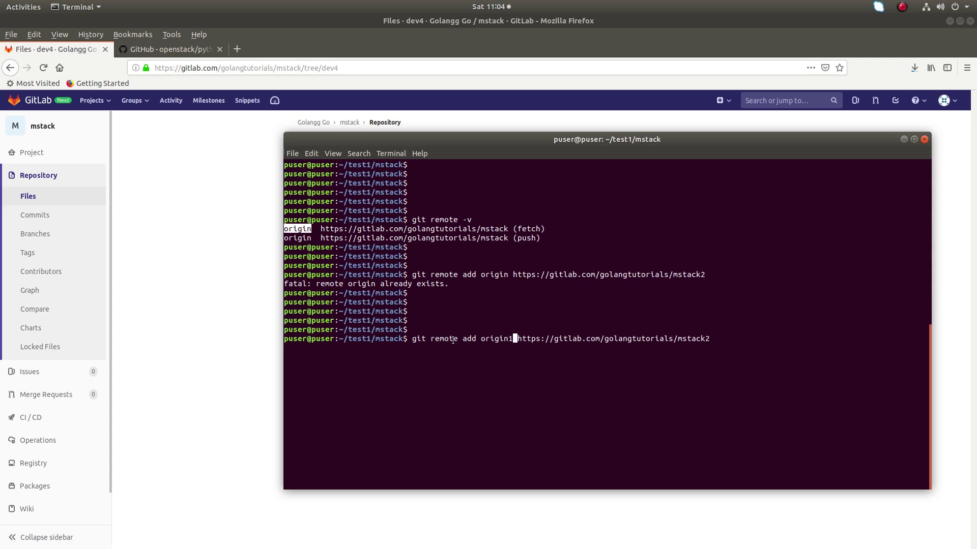
{"action": "double_click", "coordinate": [495, 338]}
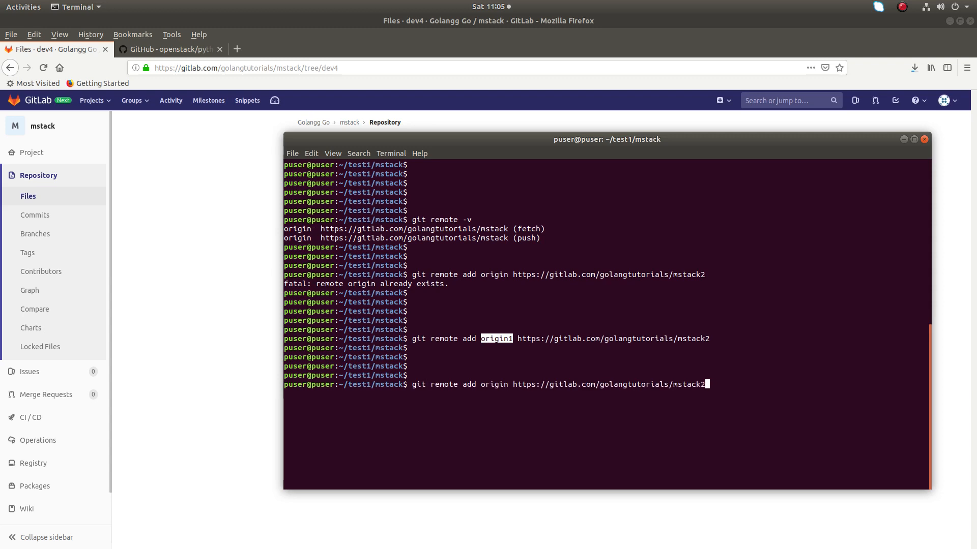
{"action": "key", "text": "Return"}
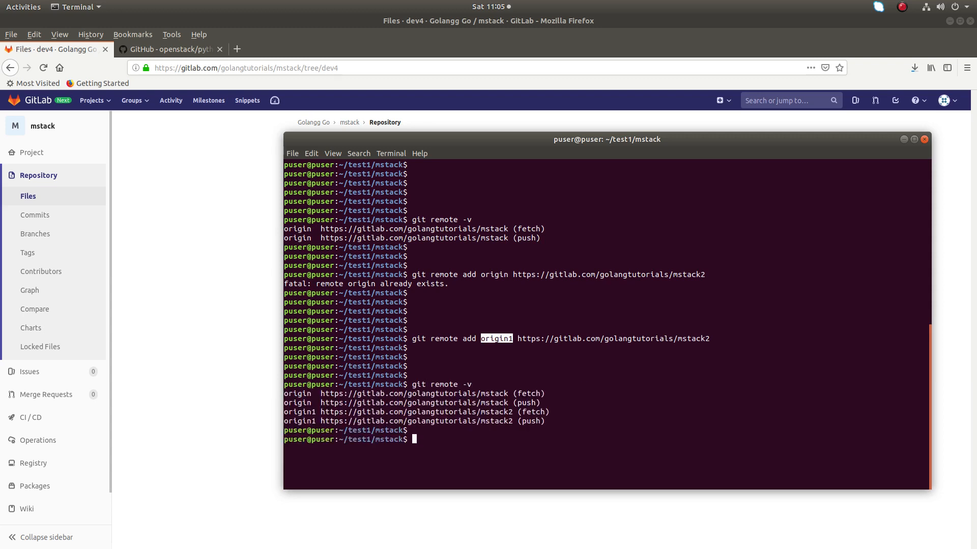
{"action": "key", "text": "Return"}
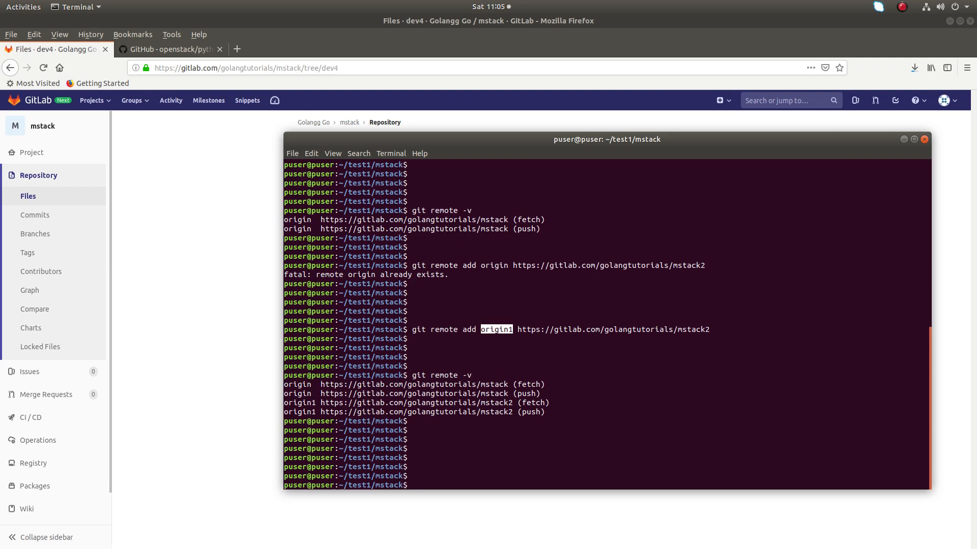
{"action": "type", "text": "git remote -v"}
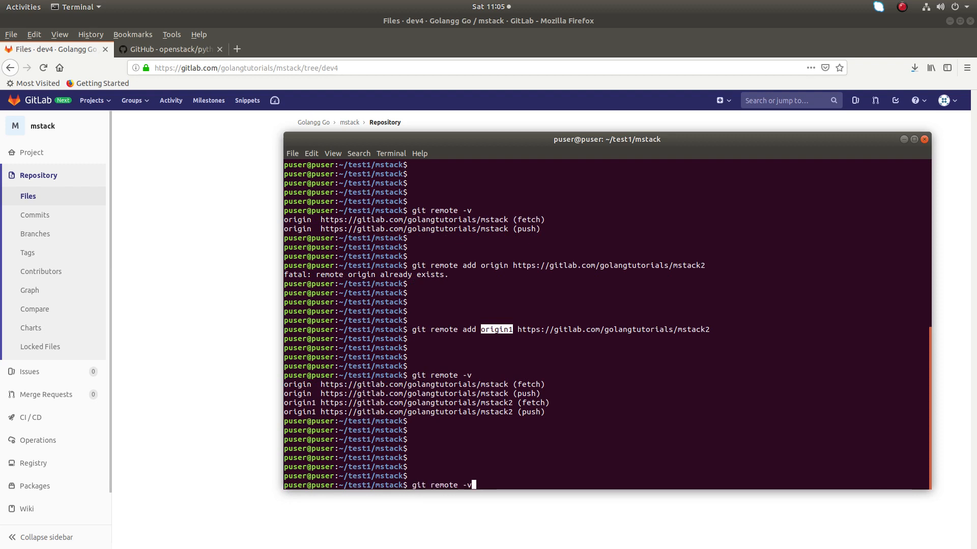
{"action": "type", "text": "git remote add origin1 https://gitlab.com/golangtutorials/mstack2"}
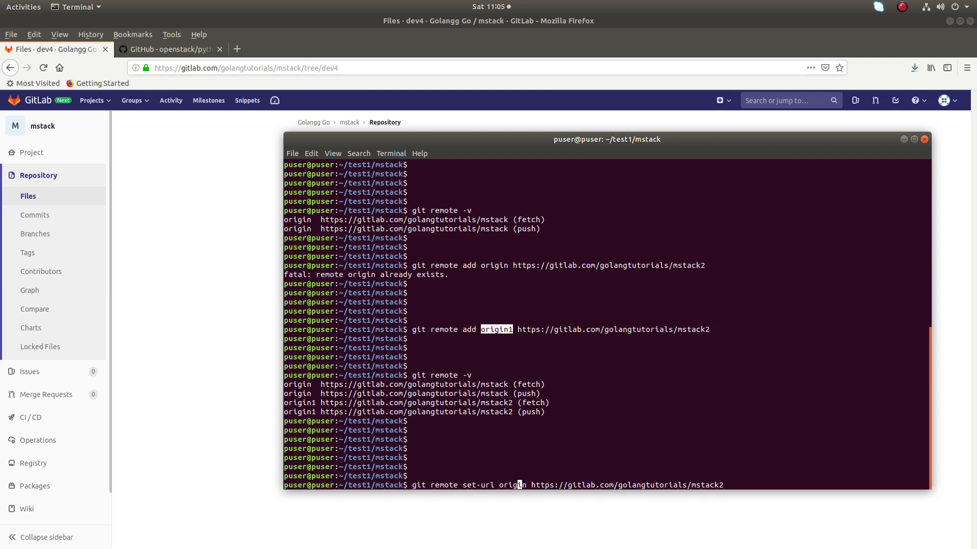
{"action": "key", "text": "Return"}
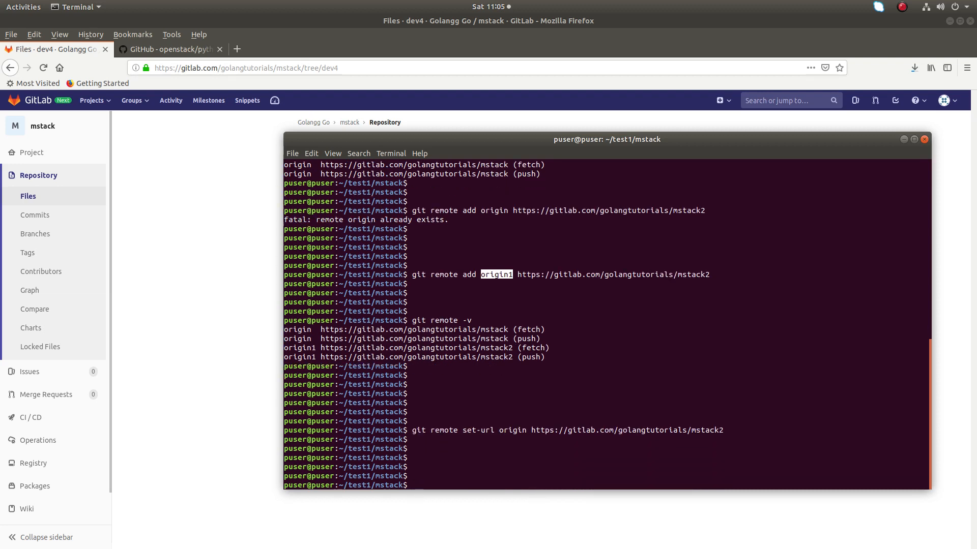
{"action": "type", "text": "git remote -v"}
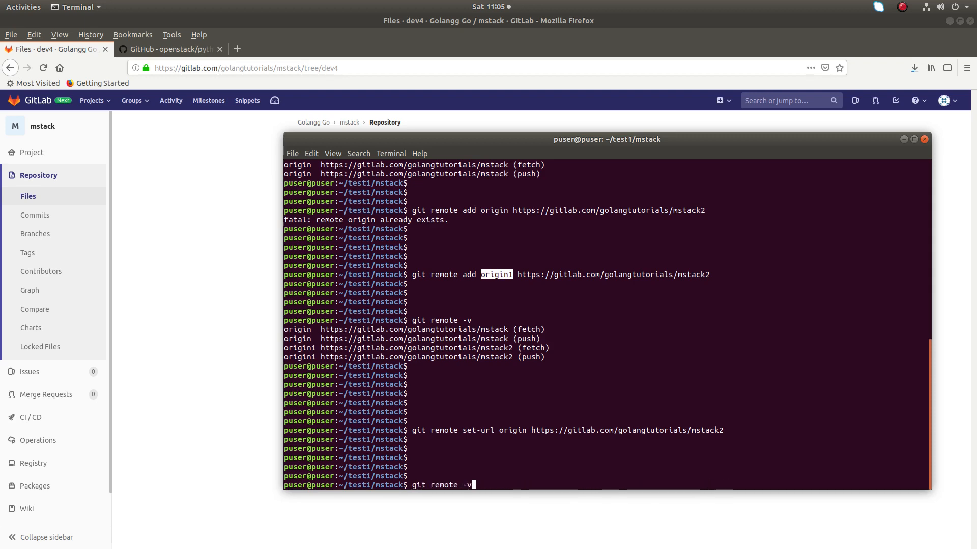
- List remotes to confirm origin and origin1 both point to mstack2
{"action": "key", "text": "Return"}
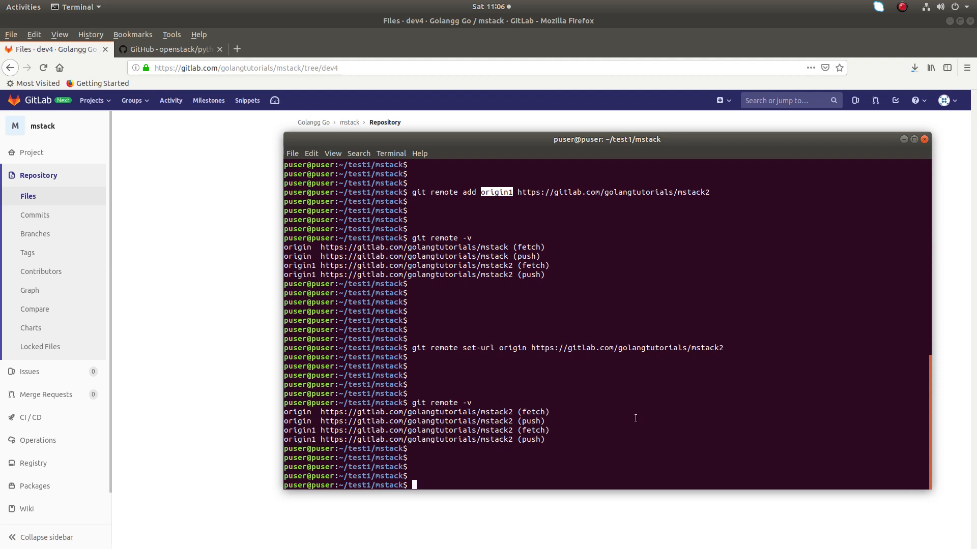
{"action": "type", "text": "git remote add origin1 https://gitlab.com/golangtutorials/mstack2"}
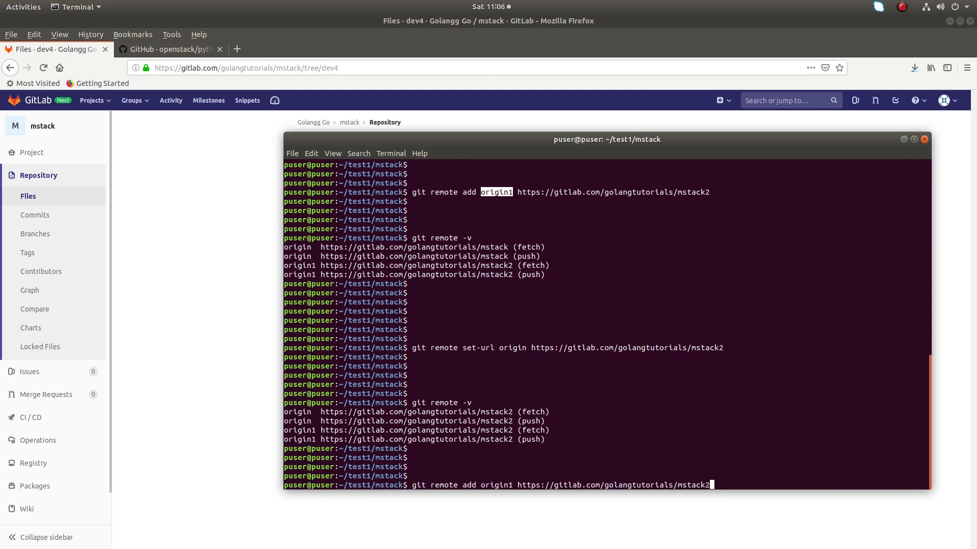
{"action": "key", "text": "BackSpace"}
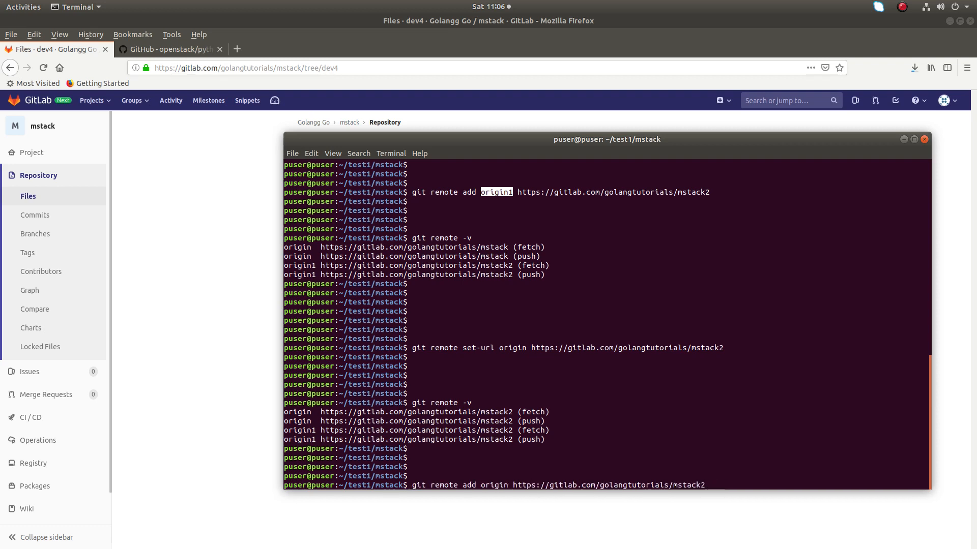